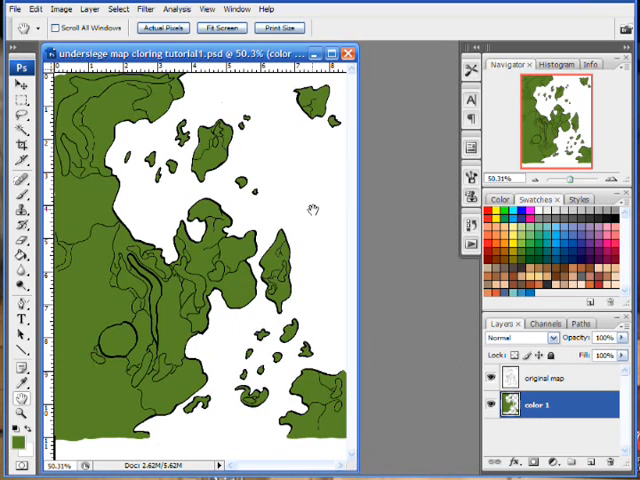
{"action": "mouse_move", "coordinate": [323, 243]}
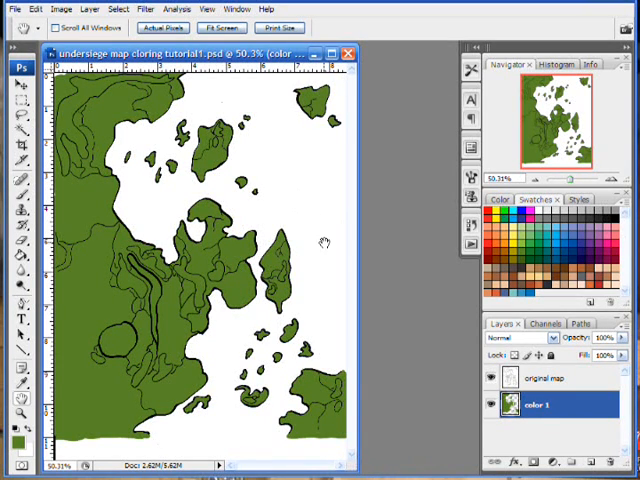
{"action": "mouse_move", "coordinate": [327, 301]}
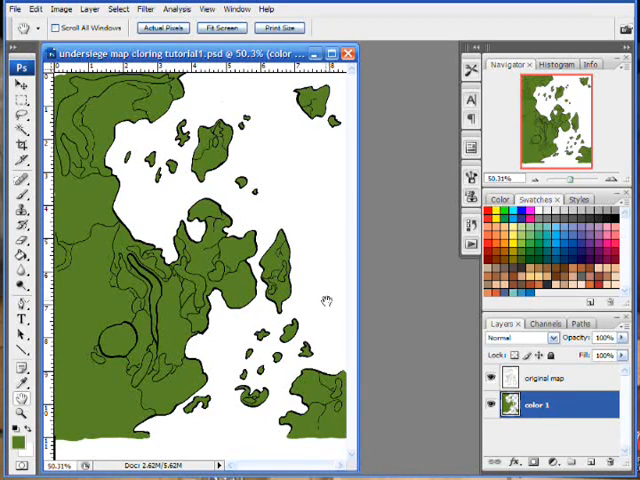
{"action": "mouse_move", "coordinate": [215, 280]}
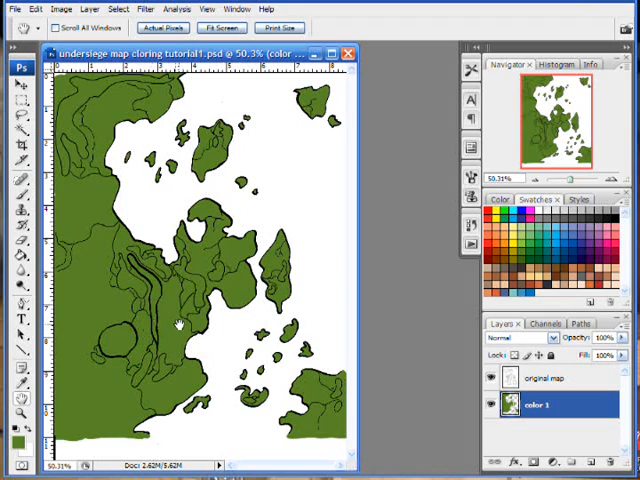
{"action": "mouse_move", "coordinate": [289, 189]}
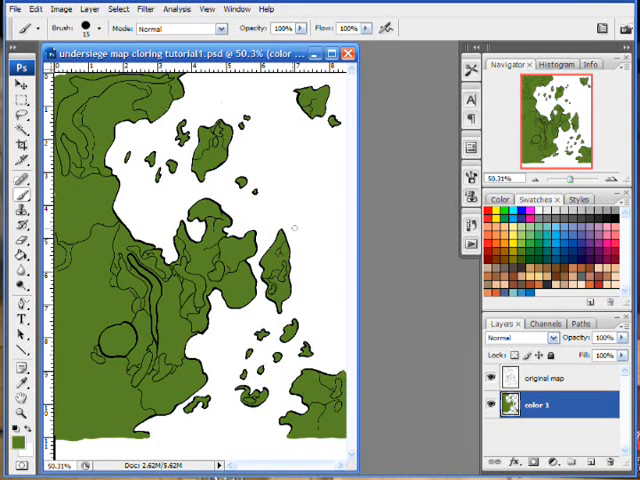
{"action": "mouse_move", "coordinate": [322, 304]}
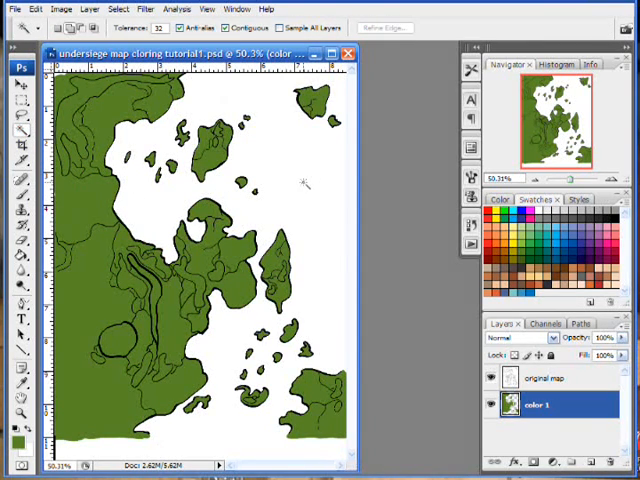
{"action": "mouse_move", "coordinate": [305, 197]}
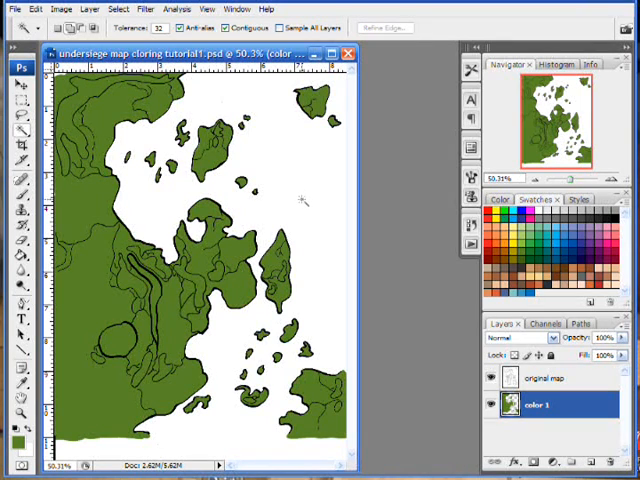
{"action": "mouse_move", "coordinate": [303, 227]}
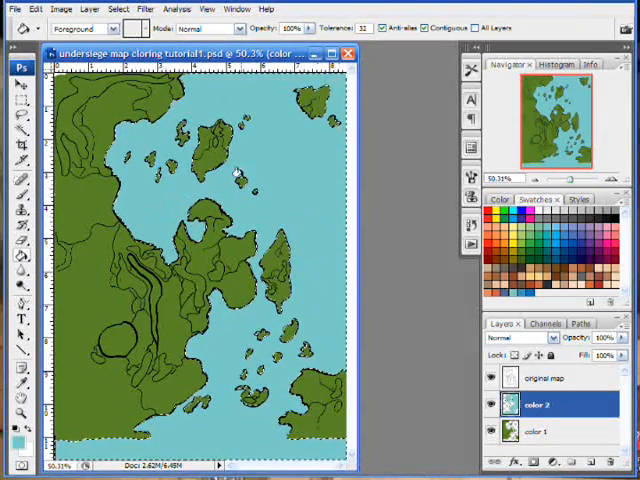
Fill the last remaining ocean patch pale blue on the 'color 2' layer.
{"action": "left_click", "coordinate": [124, 9]}
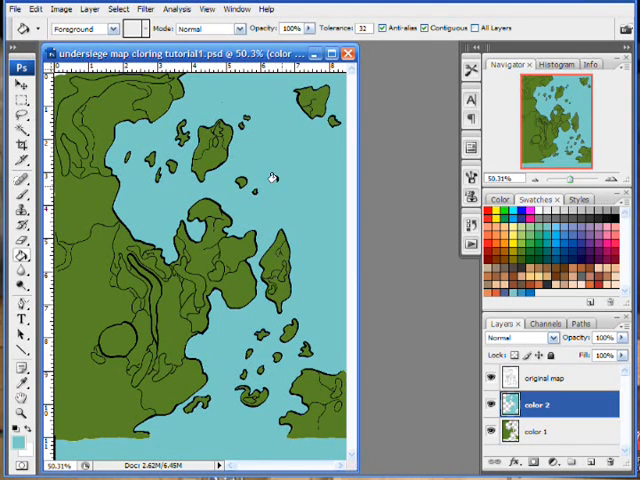
{"action": "mouse_move", "coordinate": [220, 352]}
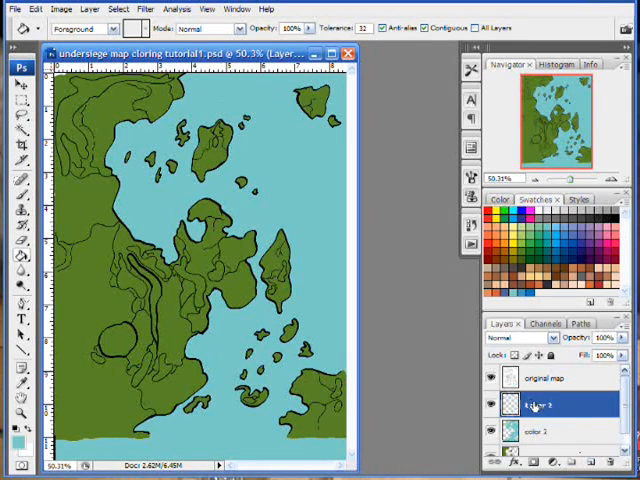
Rename the newly added layer above the ocean layer to 'color 3'.
{"action": "double_click", "coordinate": [541, 404]}
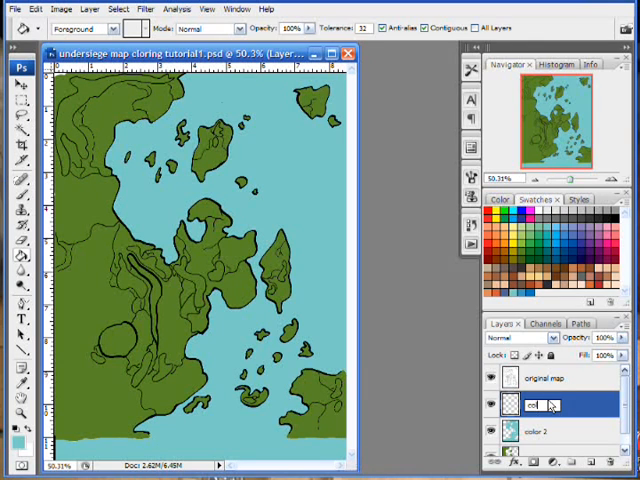
{"action": "type", "text": "color 1"}
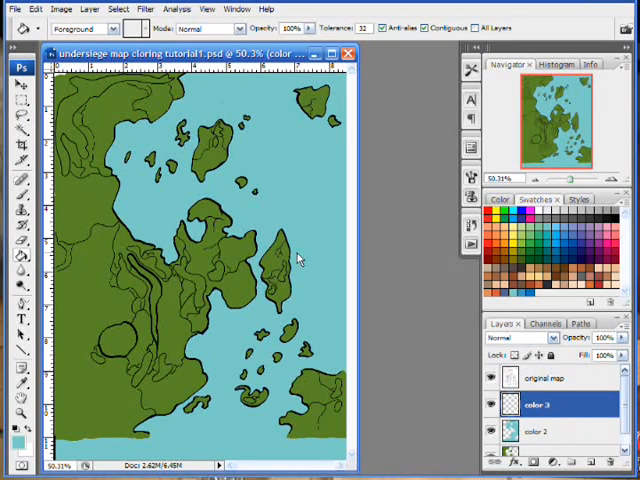
{"action": "left_click", "coordinate": [14, 197]}
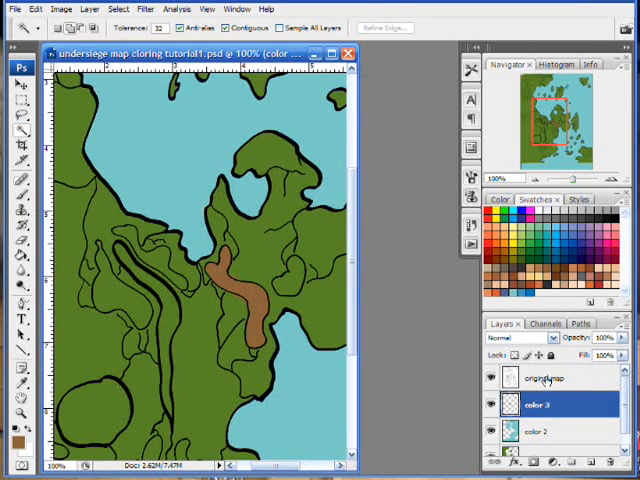
Select the round southwestern lake on the 'original map' layer and fill it dark green.
{"action": "left_click", "coordinate": [543, 379]}
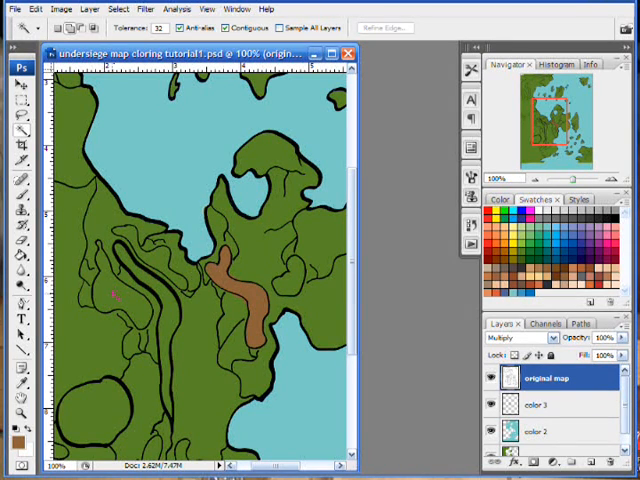
{"action": "left_click", "coordinate": [120, 290]}
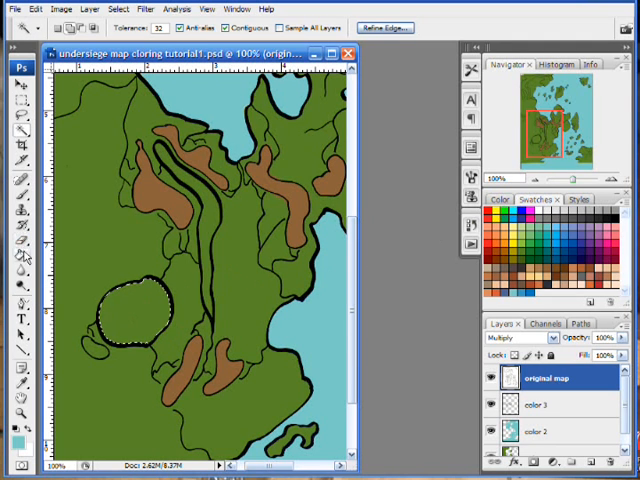
{"action": "left_click", "coordinate": [142, 308]}
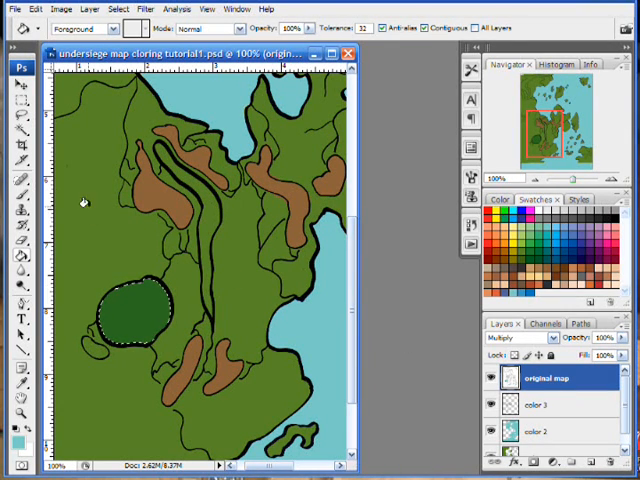
Undo the dark green lake fill and return to the 'color 3' layer.
{"action": "left_click", "coordinate": [34, 8]}
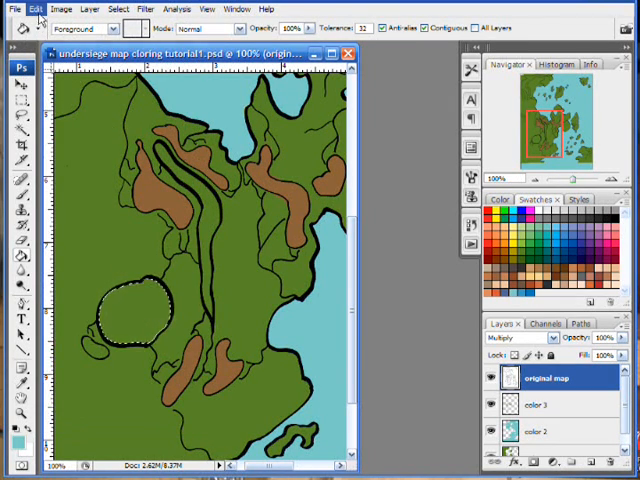
{"action": "left_click", "coordinate": [35, 9]}
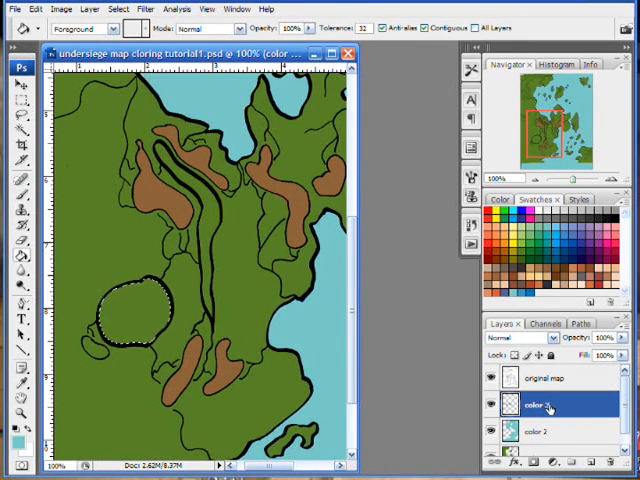
{"action": "left_click", "coordinate": [120, 315]}
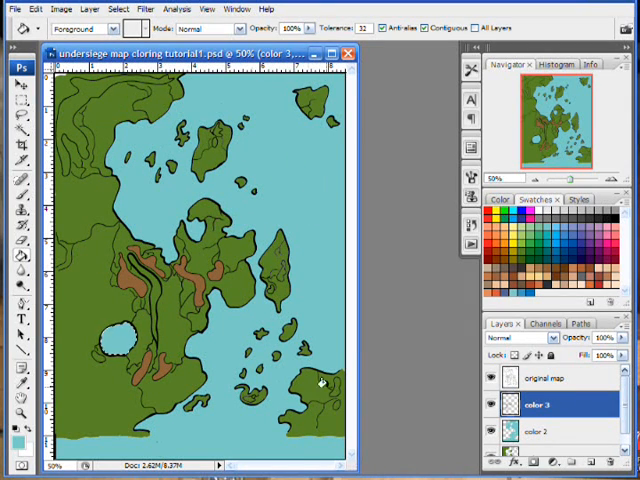
{"action": "mouse_move", "coordinate": [132, 364]}
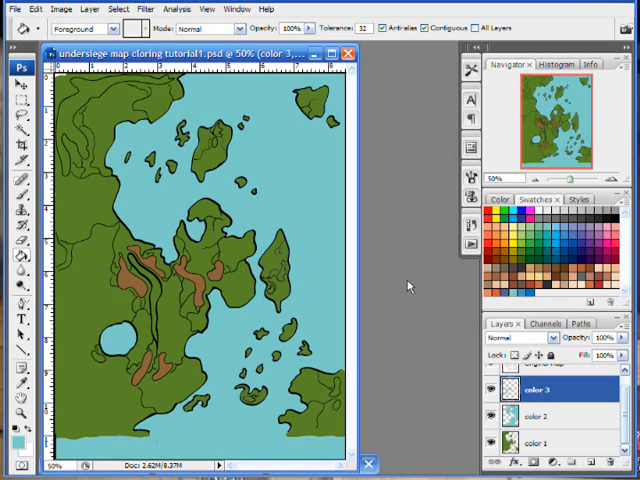
{"action": "mouse_move", "coordinate": [404, 270]}
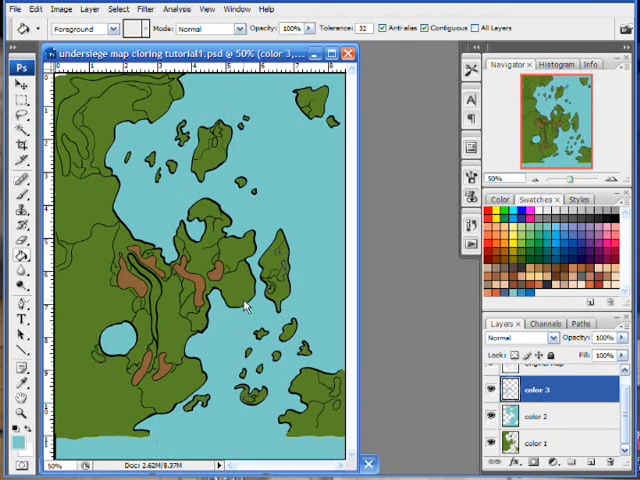
{"action": "mouse_move", "coordinate": [232, 357]}
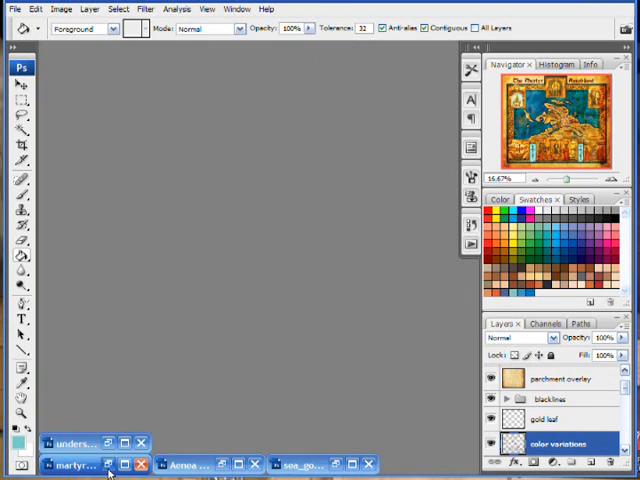
Restore the minimized martyr amobilant.psd map window and scroll through it.
{"action": "left_click", "coordinate": [75, 462]}
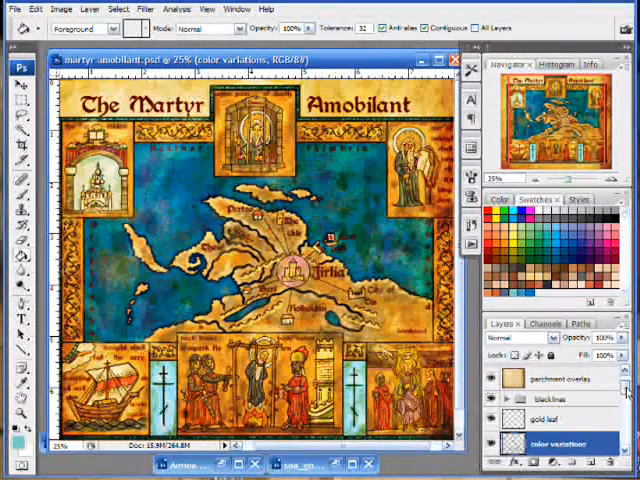
{"action": "scroll", "scroll_direction": "down", "scroll_amount": 3}
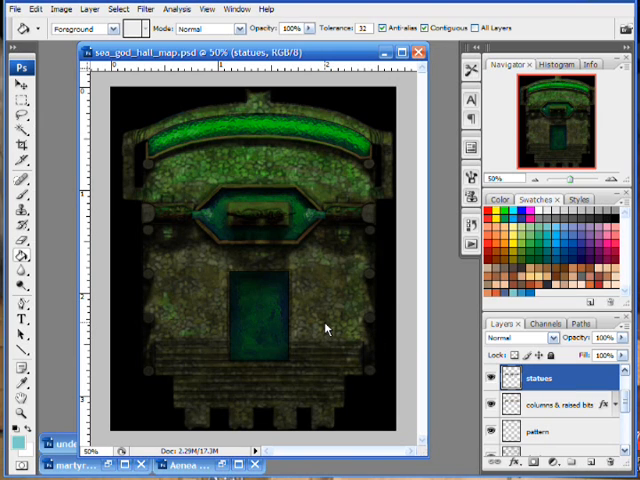
{"action": "mouse_move", "coordinate": [218, 323]}
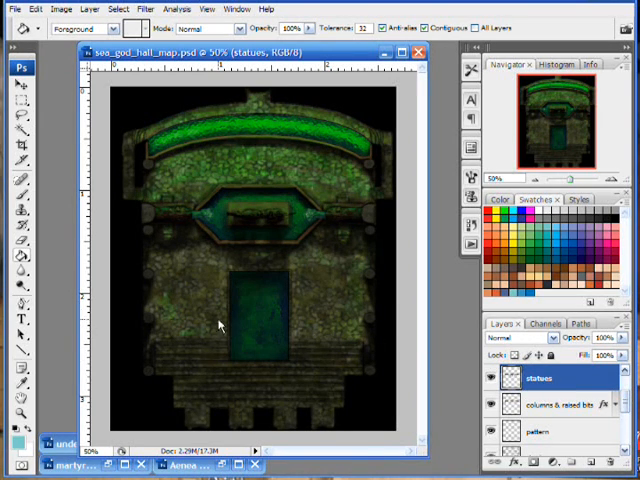
{"action": "mouse_move", "coordinate": [216, 178]}
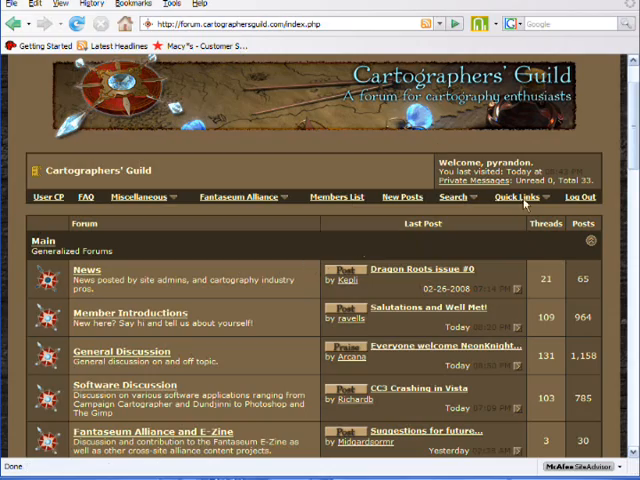
Scroll the forum index down to the Gallery's Featured Maps and Finished Maps.
{"action": "scroll", "scroll_direction": "down", "scroll_amount": 3}
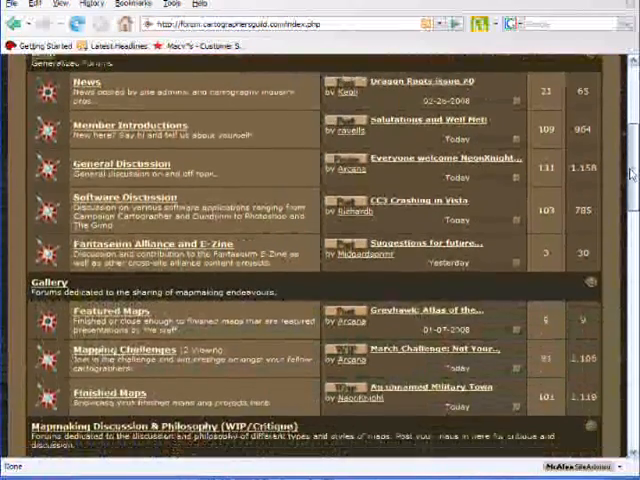